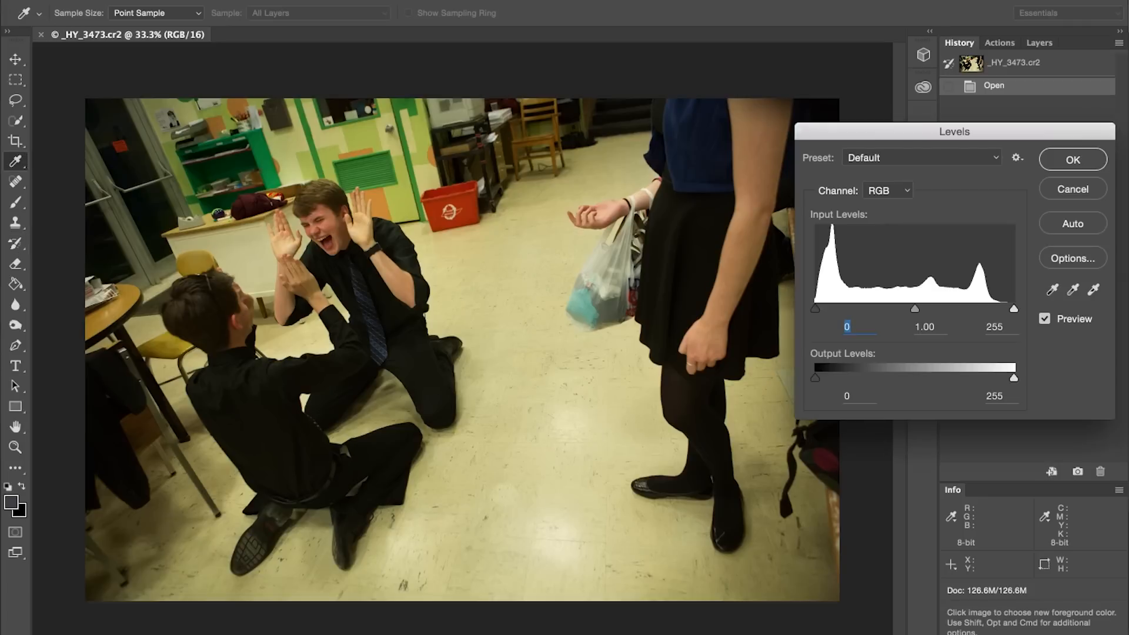
# Set the Levels white point by sampling a bright white spot in the party photo
pyautogui.click(1072, 160)
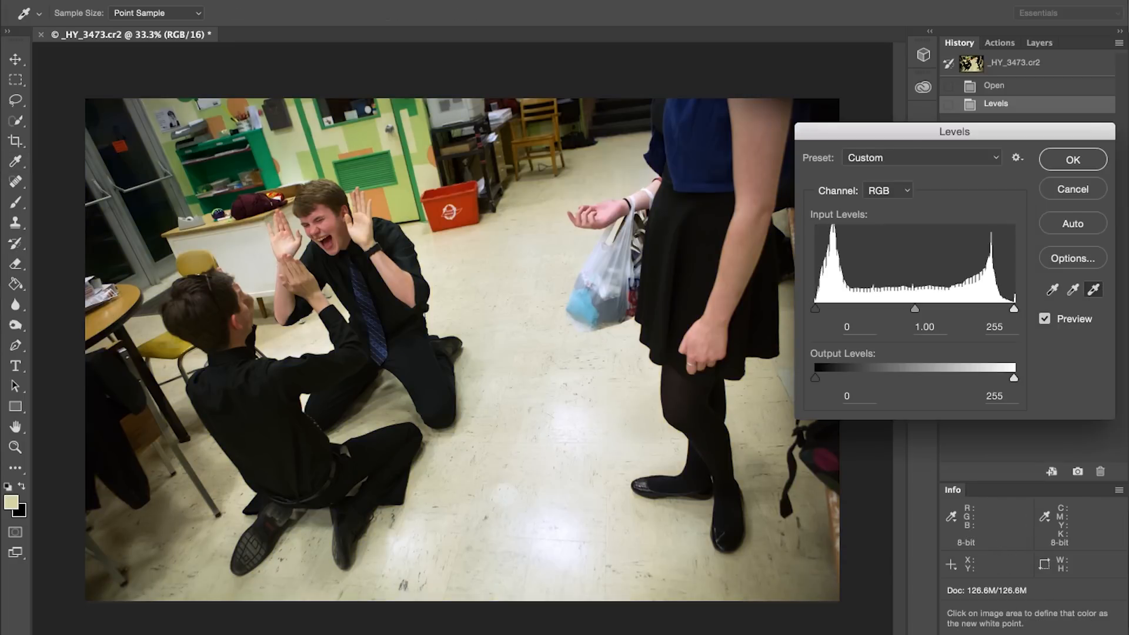
# Apply Levels, then burn midtones along the photo's right edge and bottom corners
pyautogui.click(1071, 159)
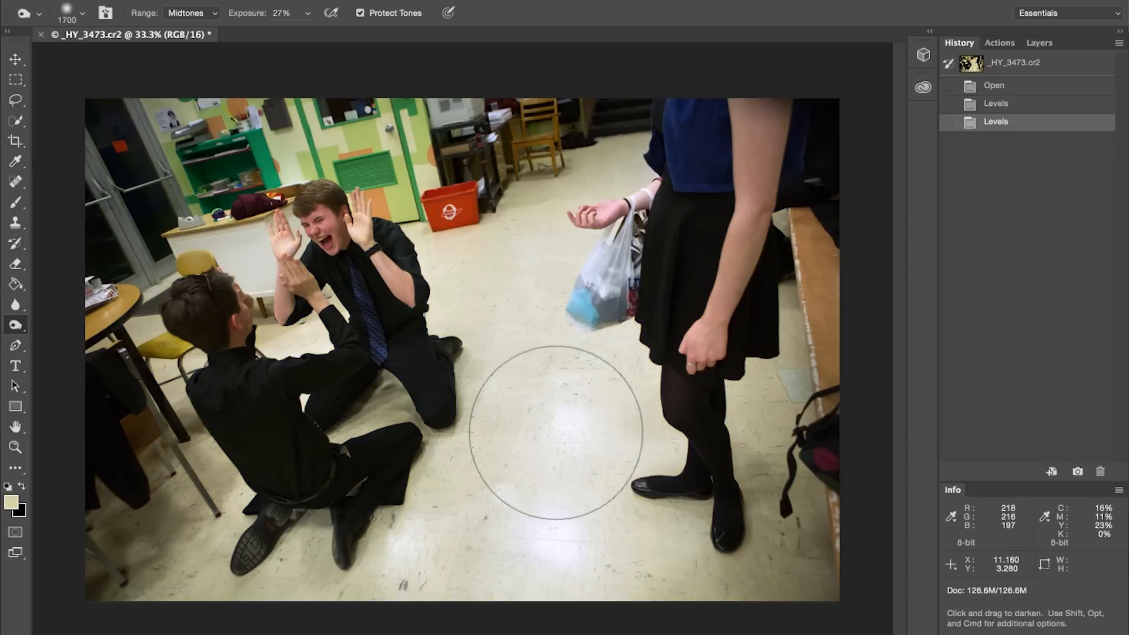
pyautogui.moveTo(554, 432); pyautogui.dragTo(377, 554)
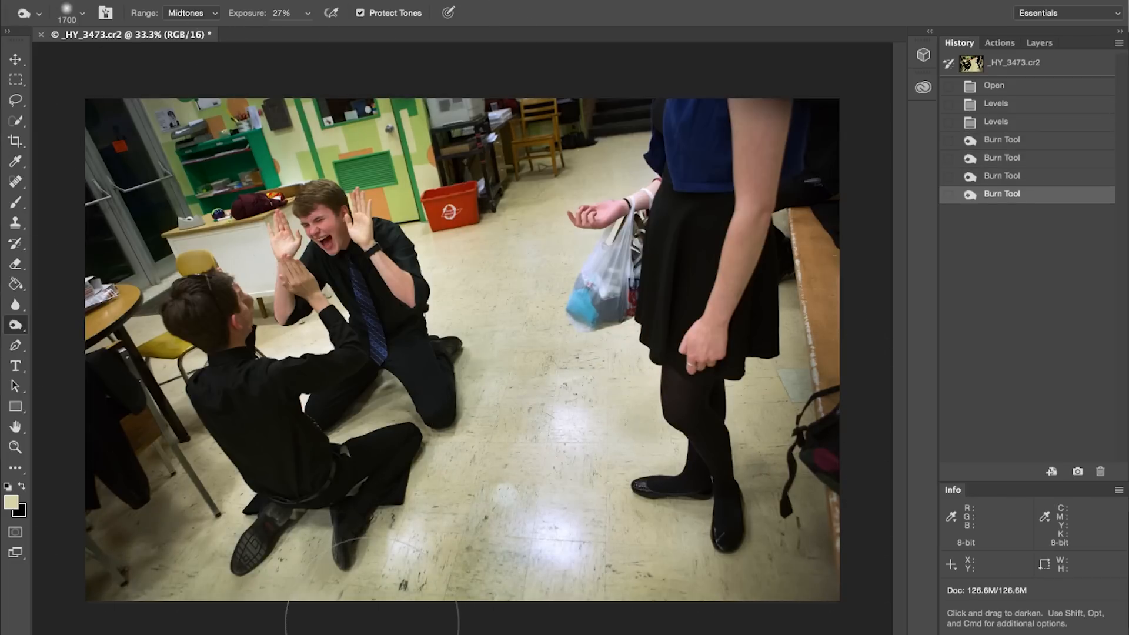
pyautogui.click(16, 325)
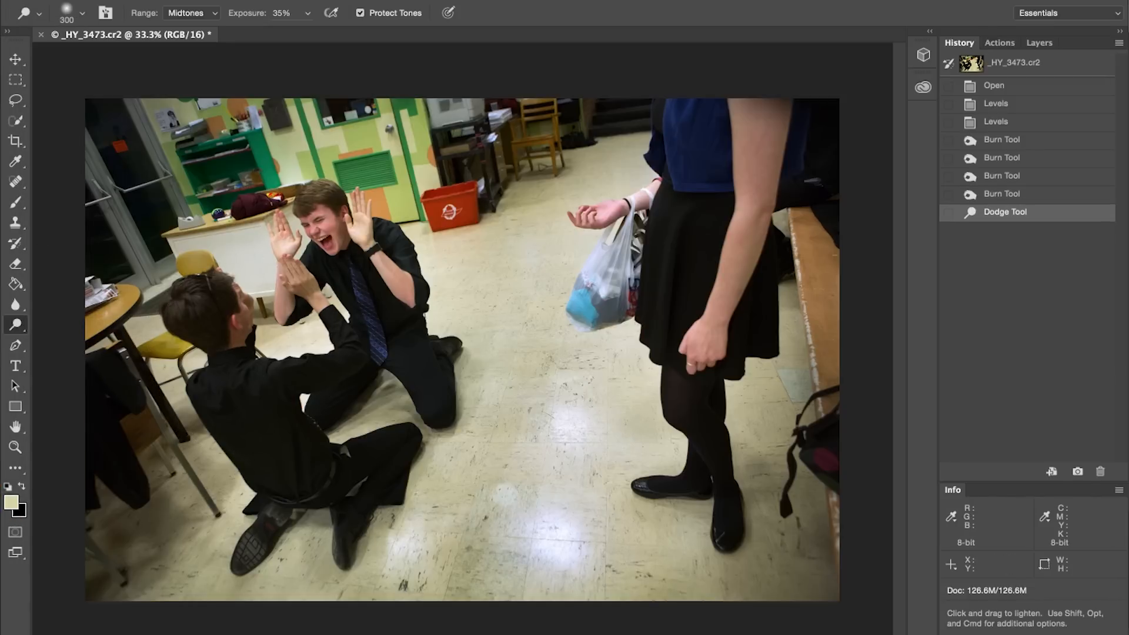
# Choose the Dodge tool at Midtones, 35% exposure, to lighten areas
pyautogui.click(994, 85)
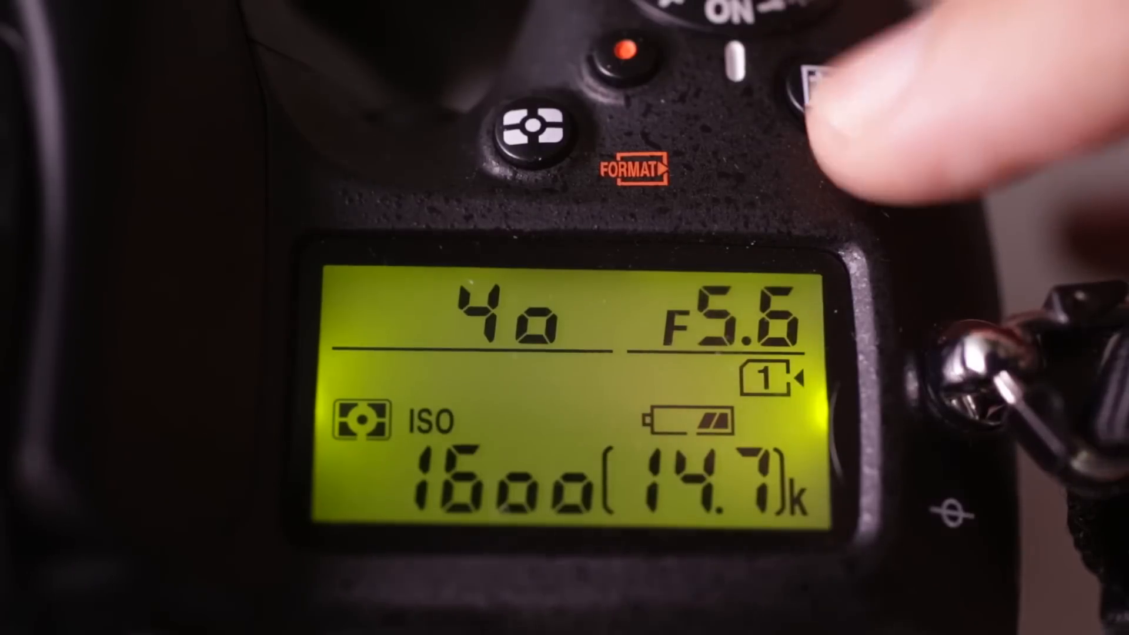
# Show the 0.0 exposure compensation value on the camera's top display
pyautogui.click(820, 86)
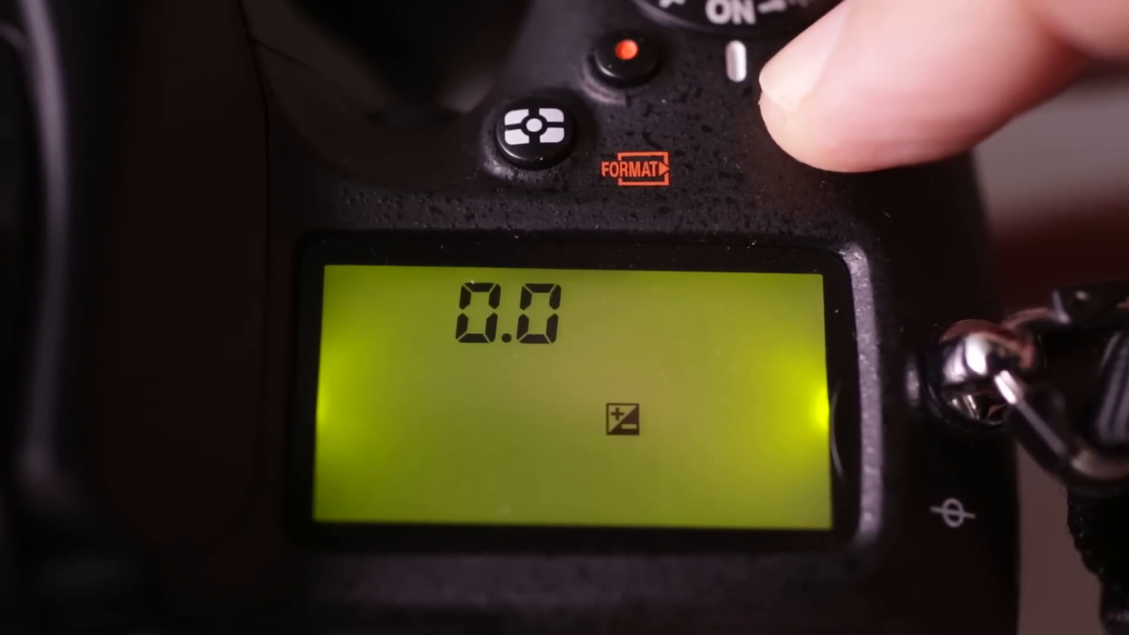